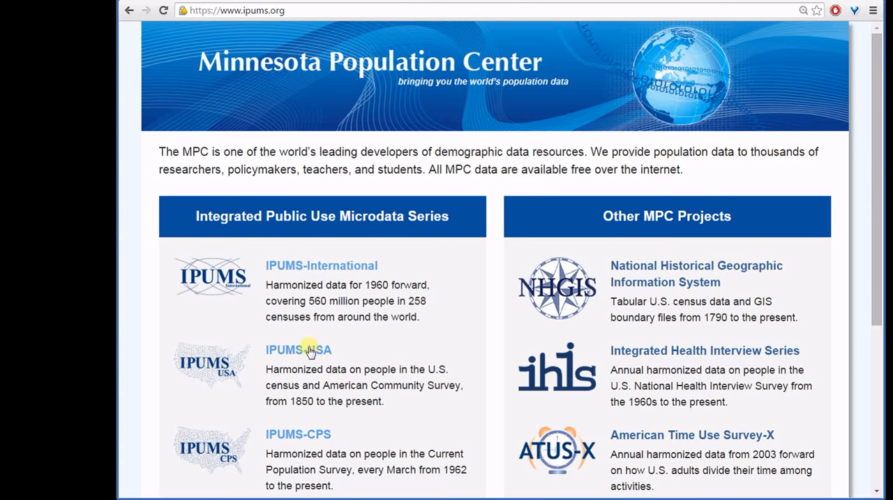
- Go to IPUMS-USA's Analyze Data Online page and scroll to the sample table
left_click(298, 350)
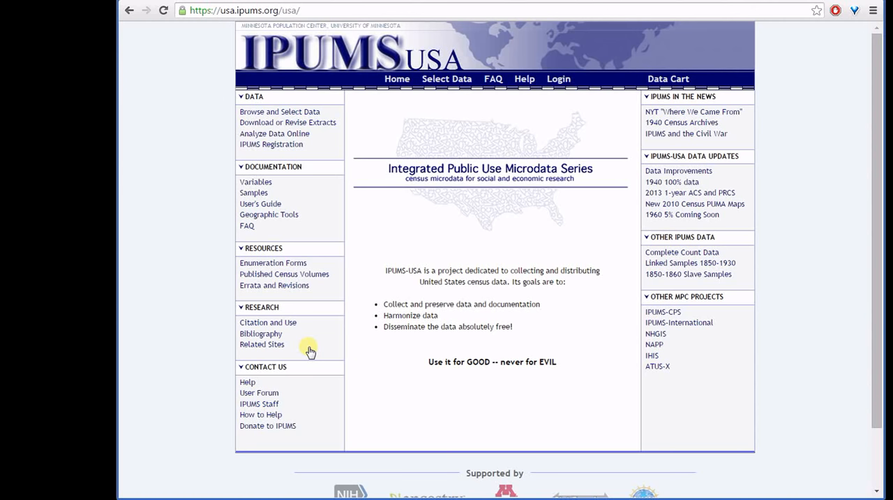
mouse_move(274, 133)
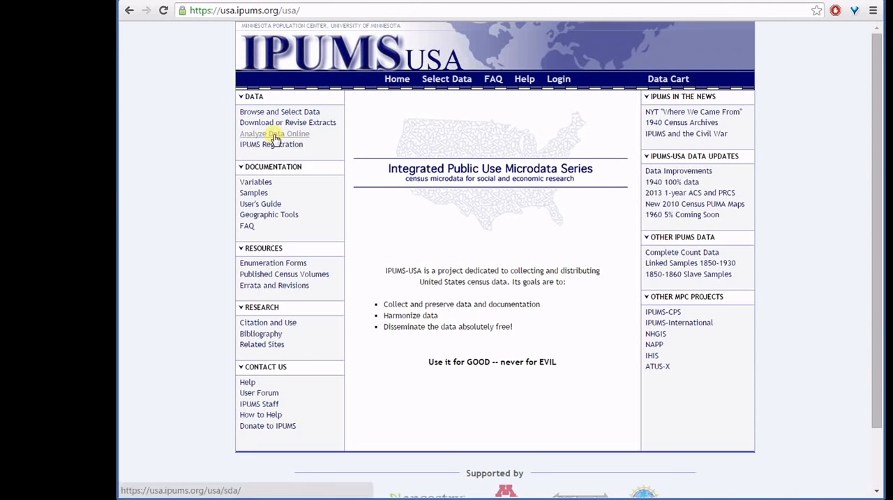
left_click(274, 134)
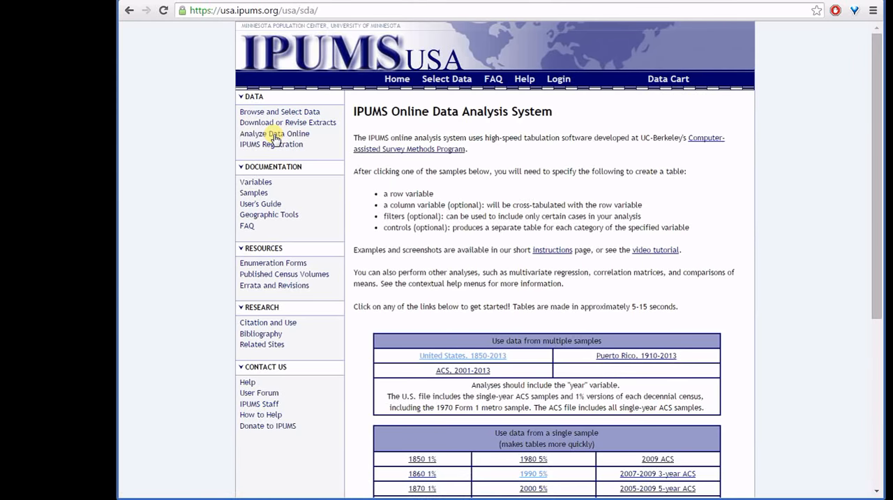
mouse_move(831, 286)
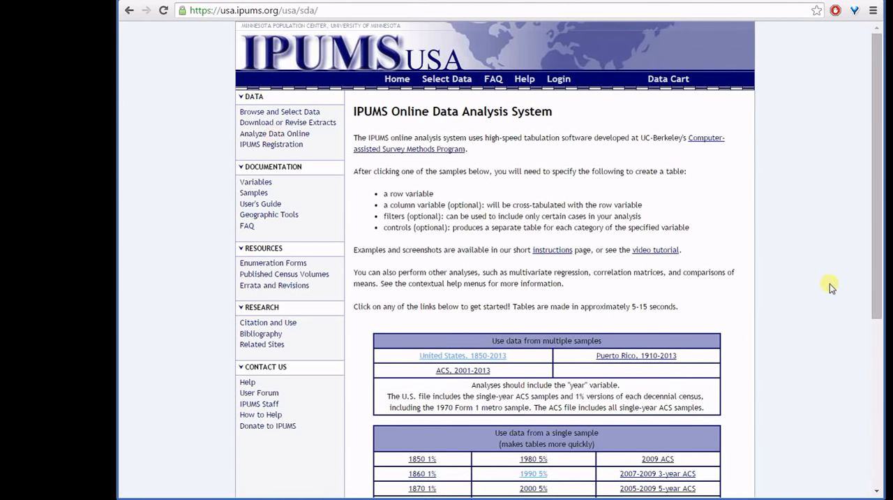
scroll("down", 3)
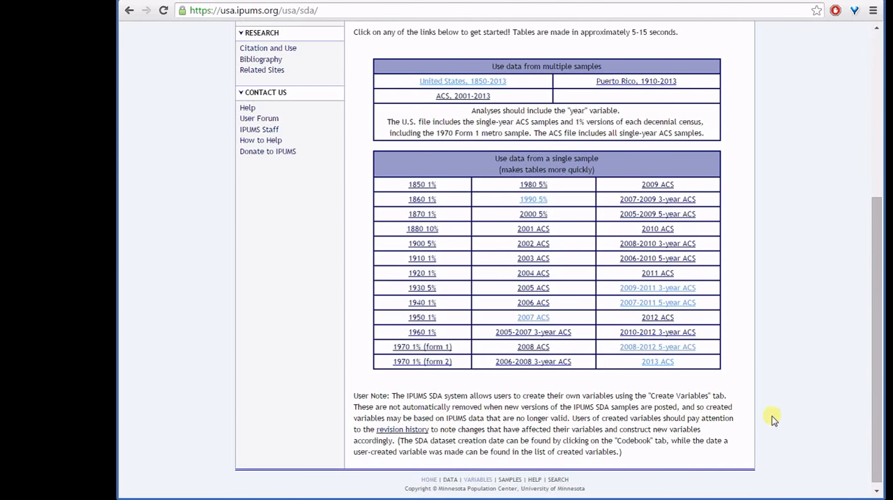
mouse_move(658, 361)
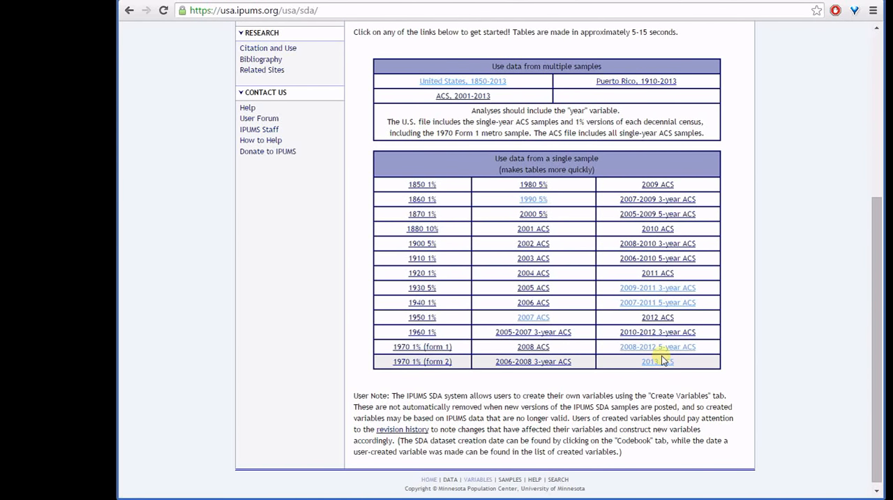
mouse_move(657, 361)
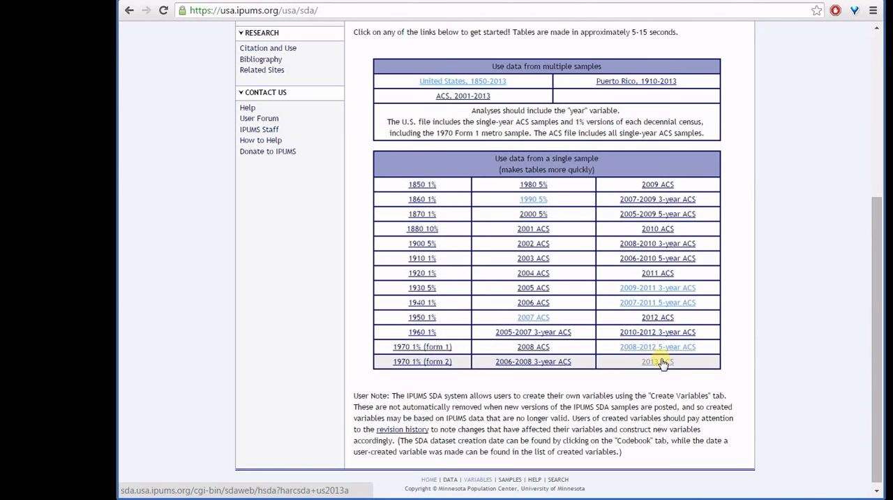
- Open the 2013 ACS sample, with age as the row variable and fertyr as the column variable
left_click(657, 361)
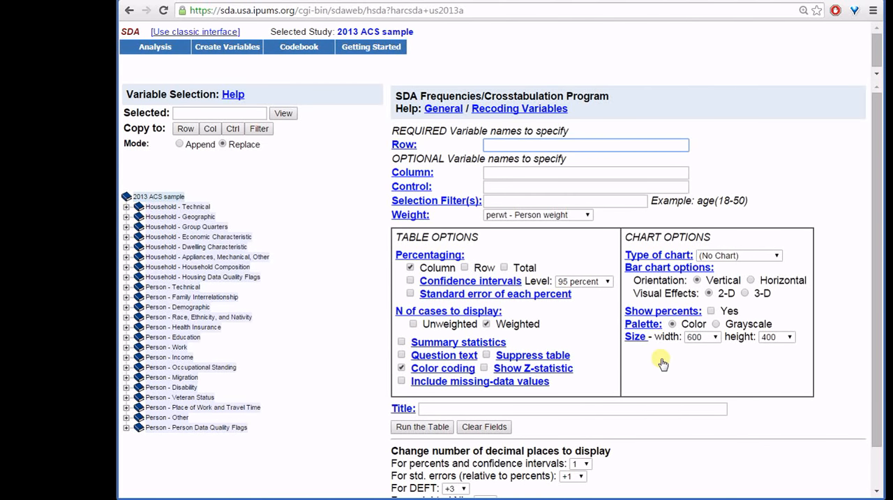
left_click(585, 144)
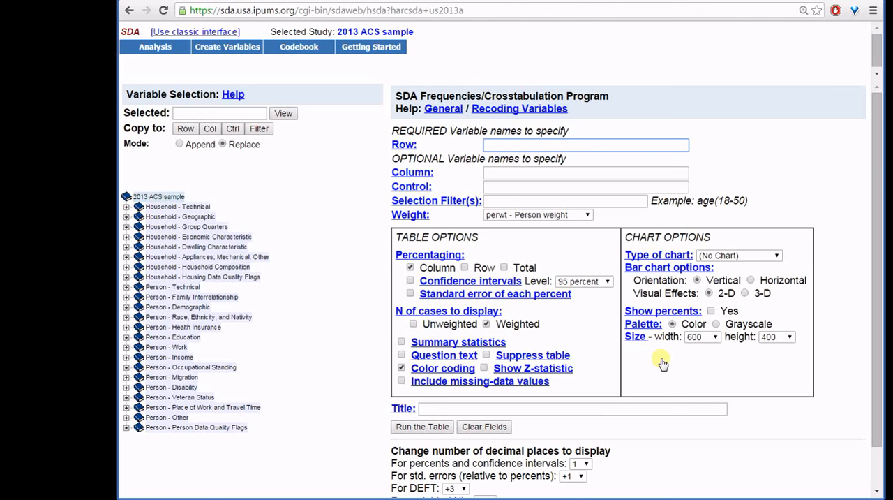
mouse_move(374, 322)
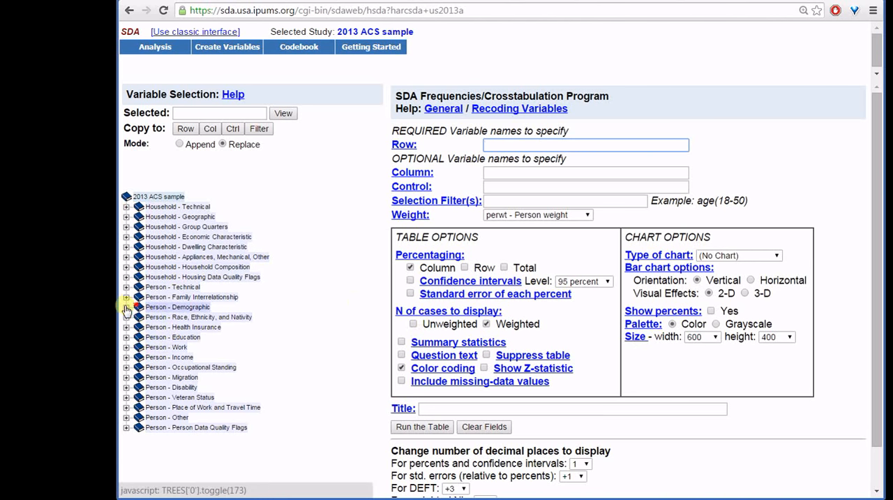
left_click(126, 308)
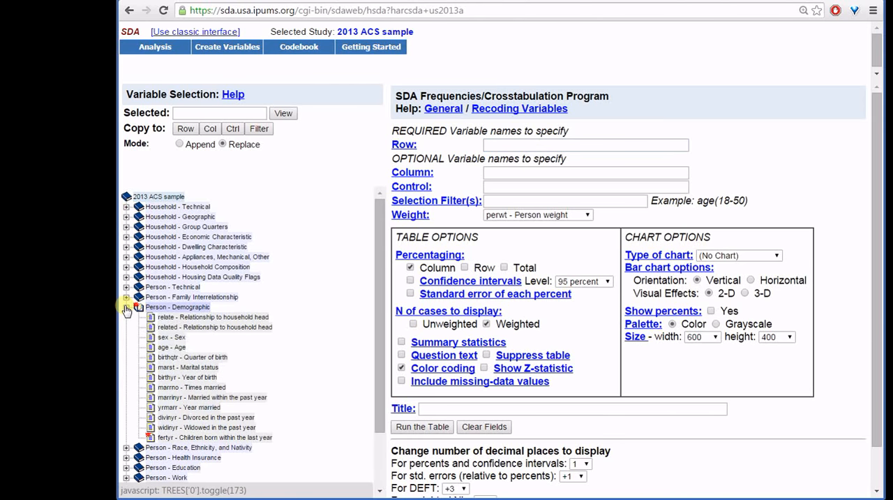
left_click(172, 346)
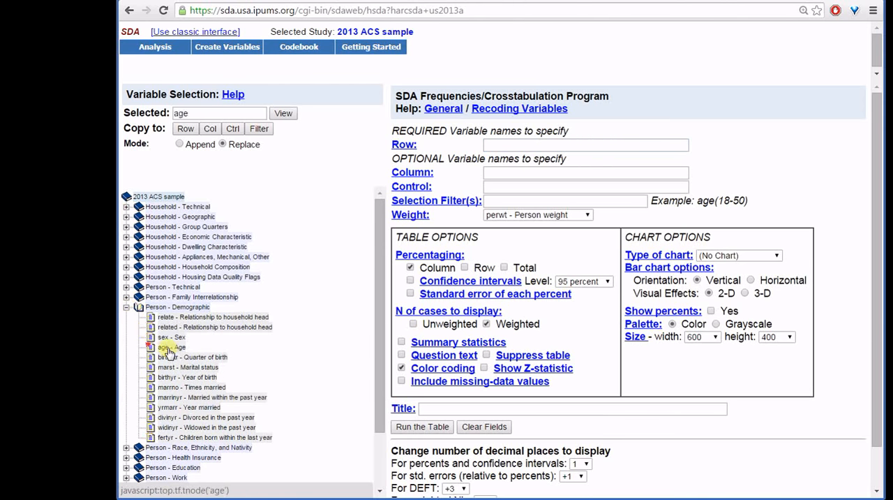
left_click(185, 128)
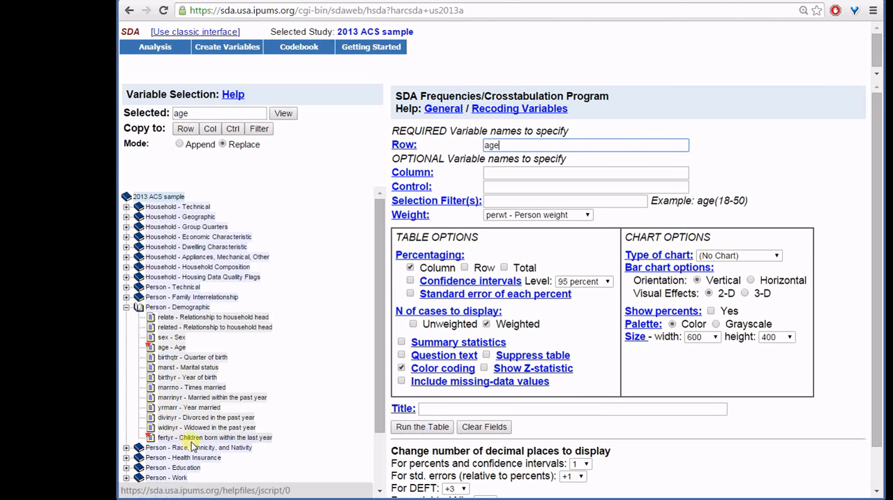
left_click(188, 437)
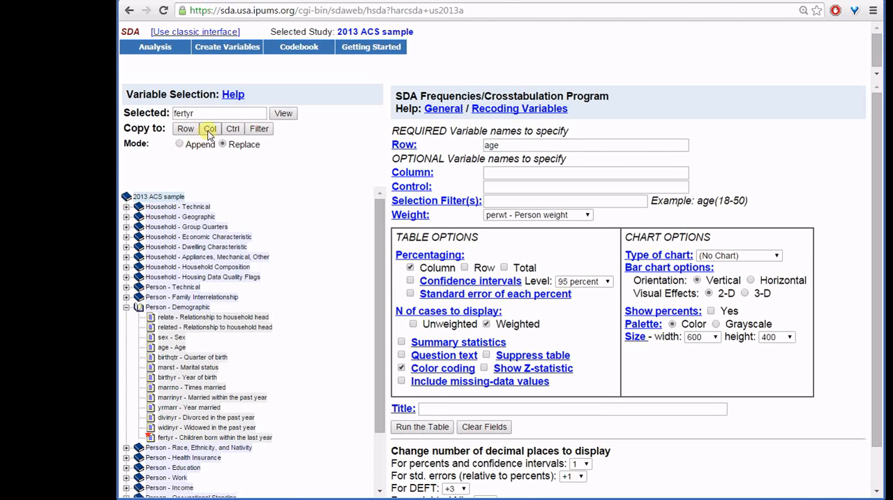
left_click(210, 129)
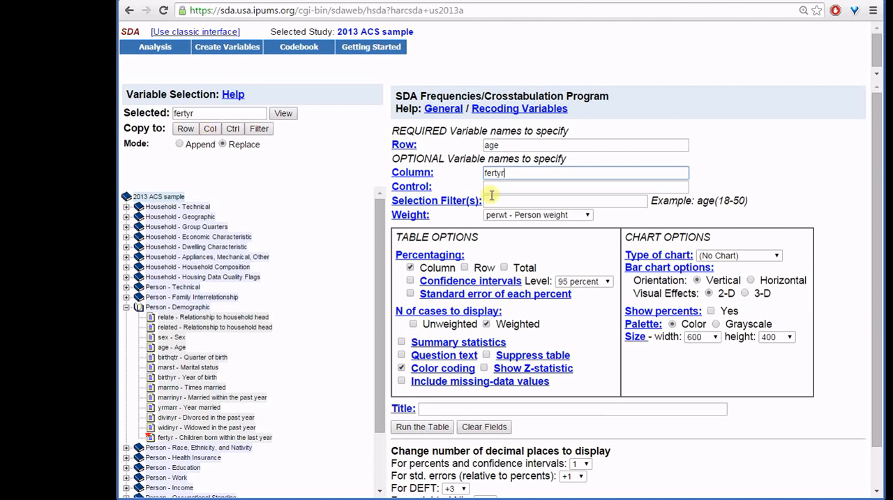
- Enter the selection filter age(15-49) sex(2)
left_click(565, 201)
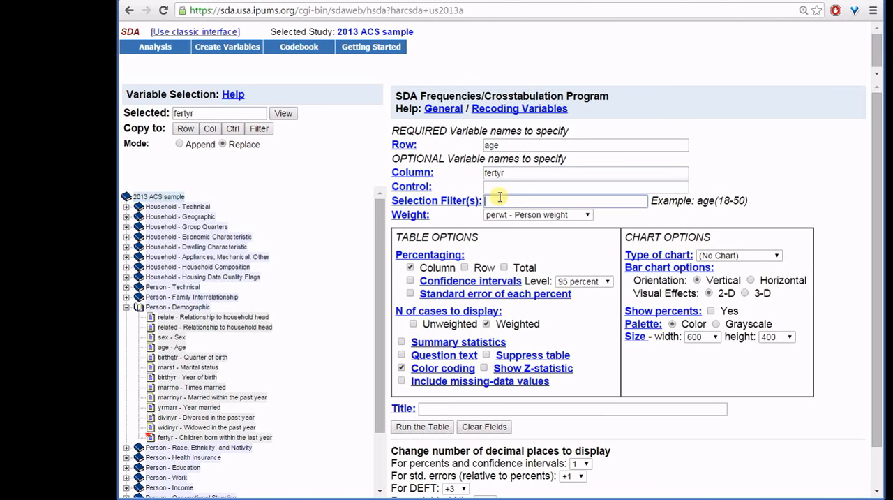
type("age(")
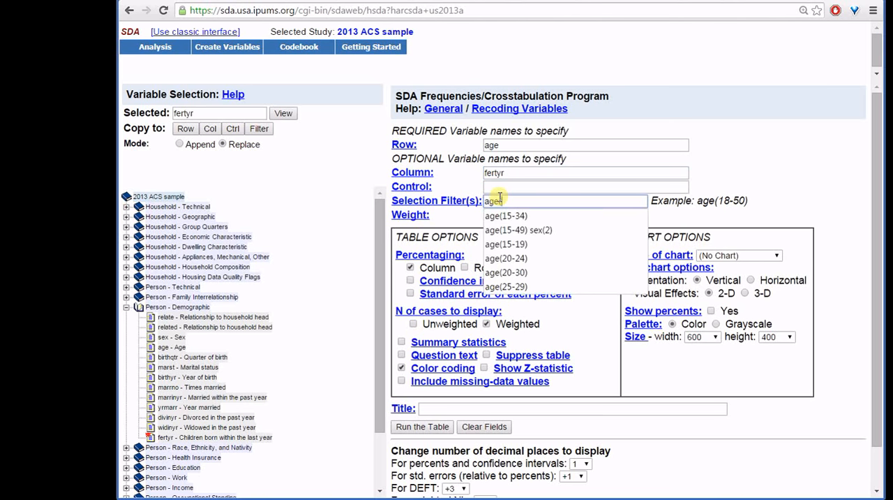
left_click(518, 230)
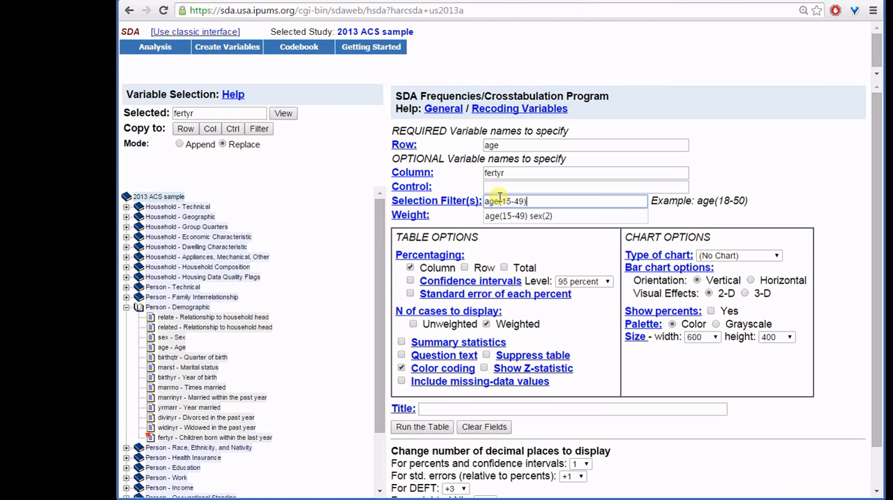
type("sex(2")
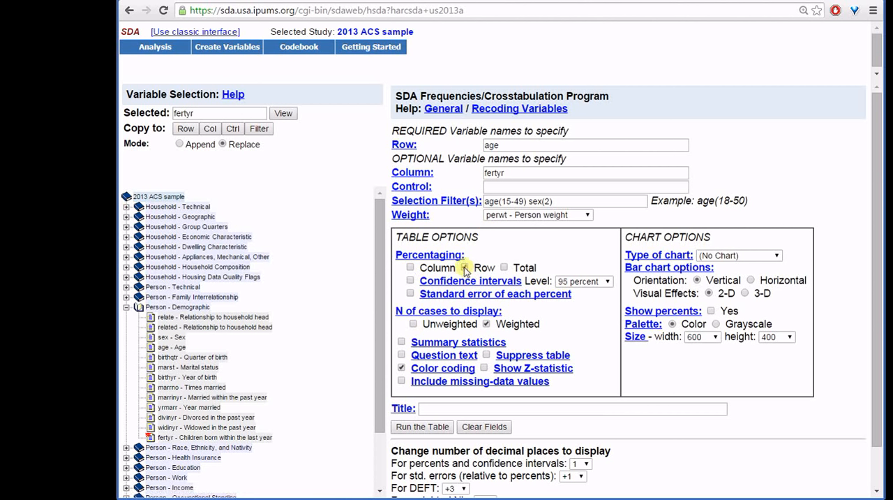
- Show only row percentages to three decimals, with color coding turned off
left_click(464, 267)
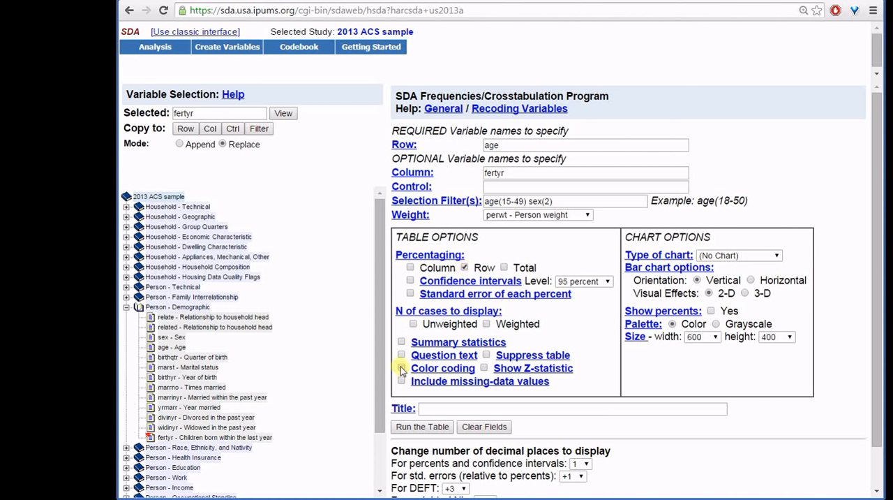
left_click(401, 367)
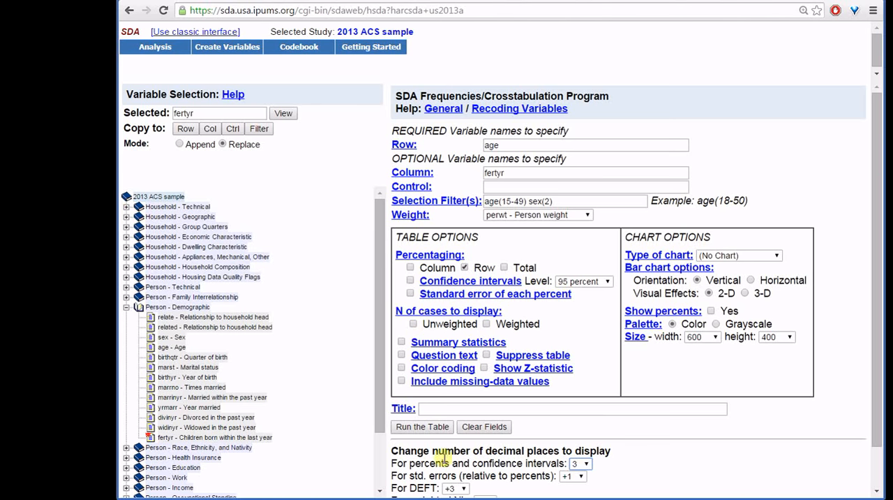
left_click(422, 426)
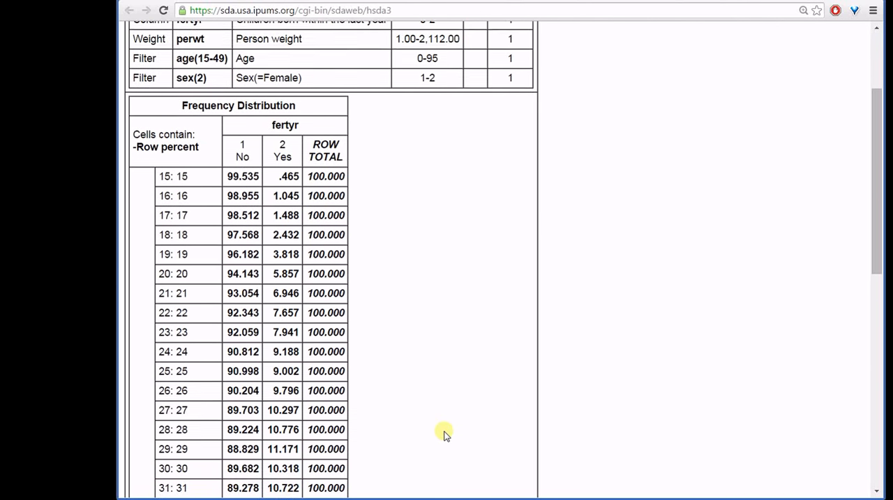
- Highlight the crosstab rows from age 15 through the late 40s for copying
scroll("down", 3)
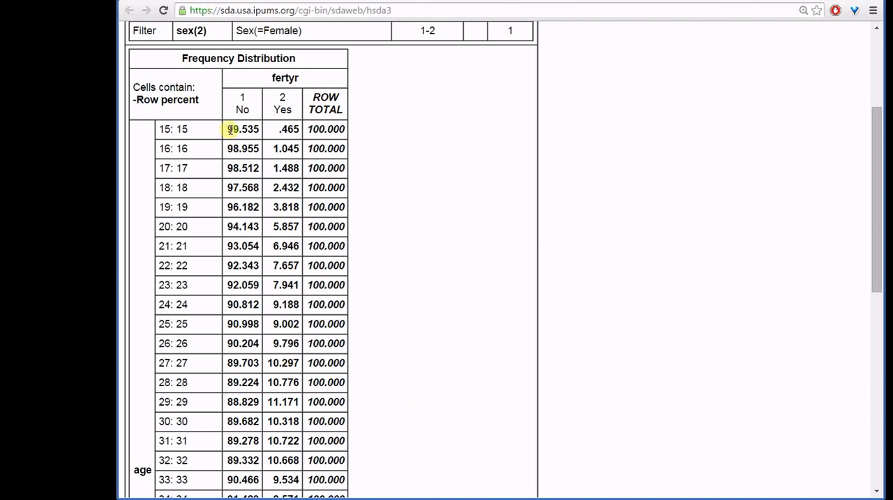
double_click(242, 129)
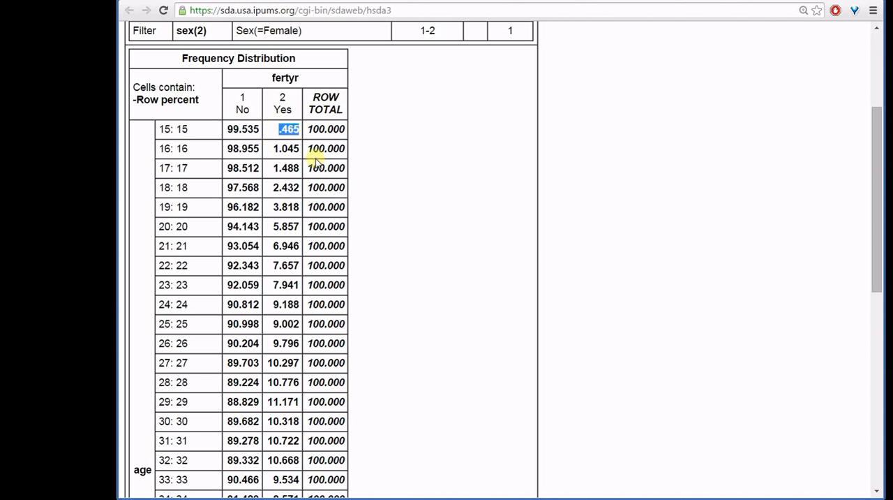
mouse_move(258, 390)
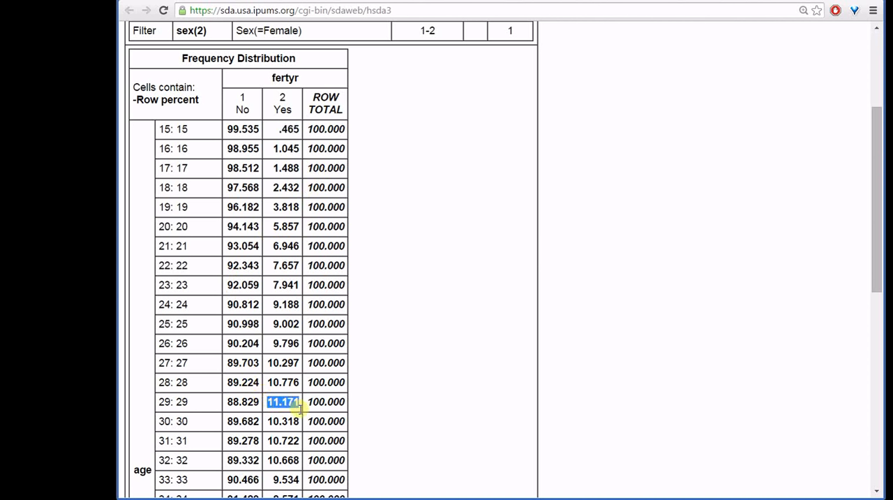
mouse_move(445, 452)
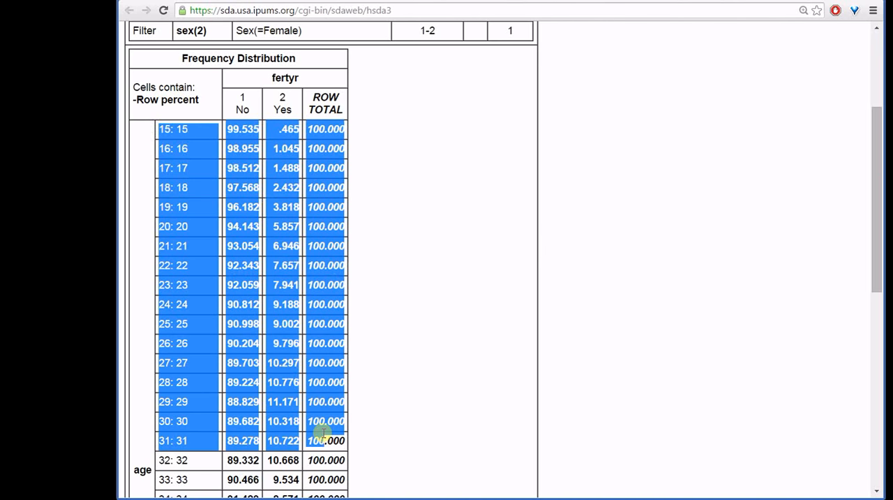
scroll("down", 3)
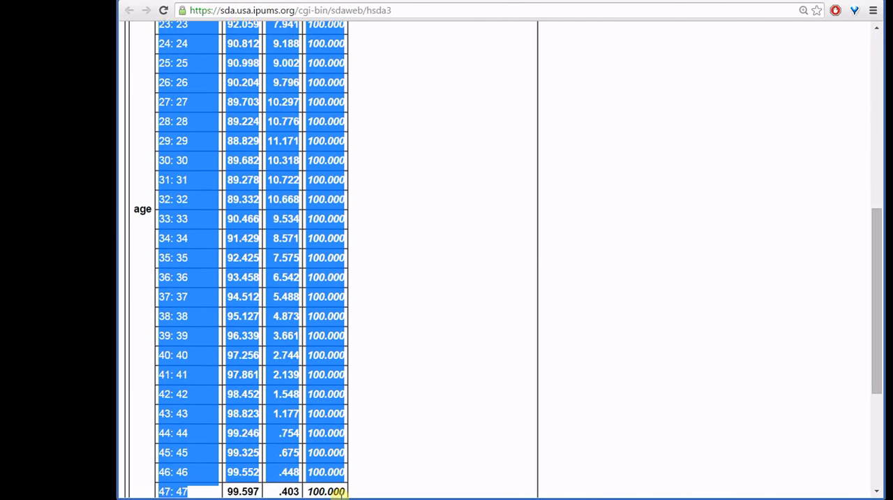
scroll("down", 3)
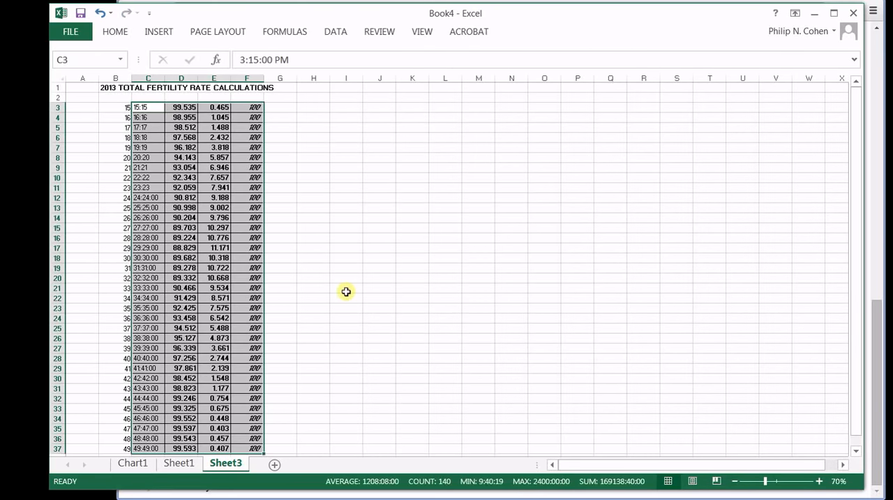
- Delete the label, No and Row Total columns, keeping the Yes percentages
left_click(148, 87)
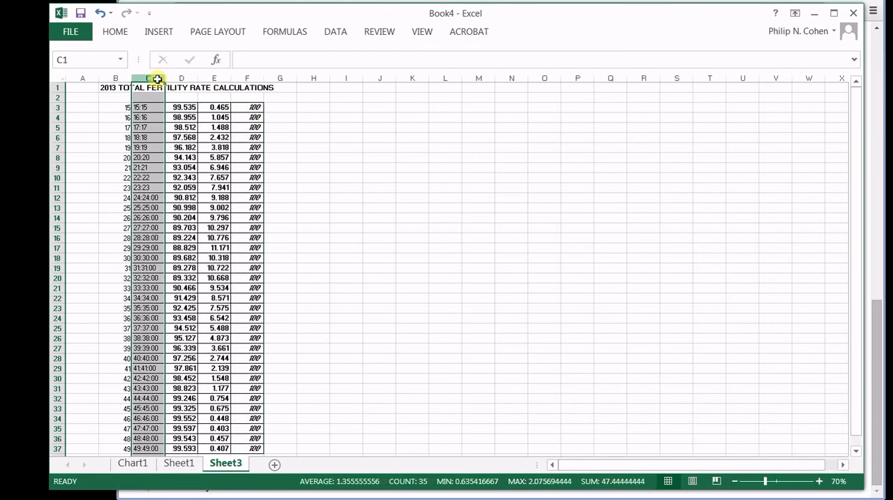
left_click(181, 78)
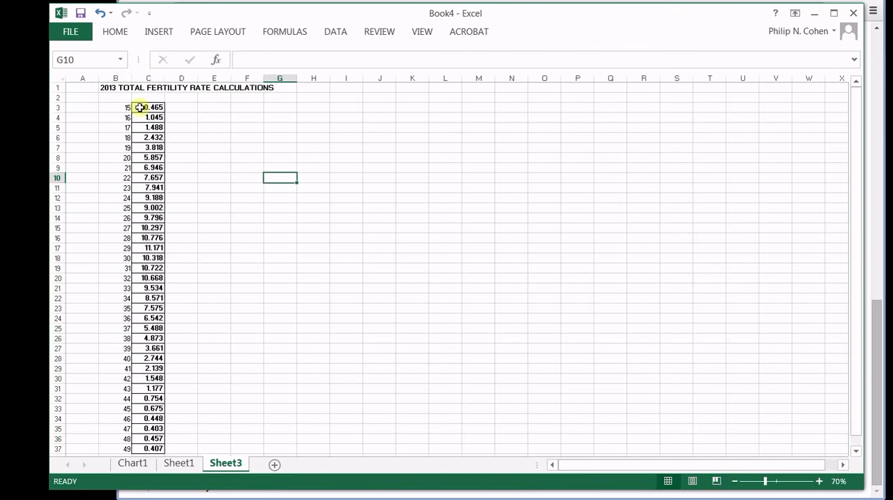
mouse_move(175, 120)
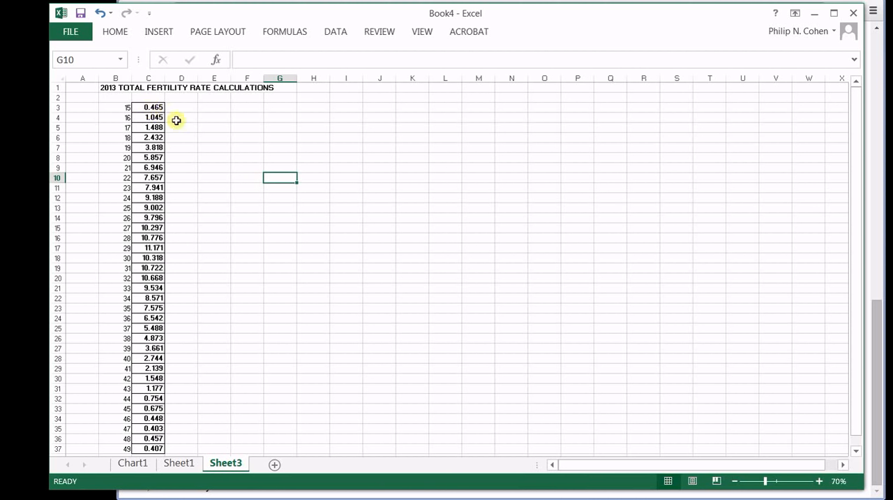
- Head column D 'Age-specific fertility'
left_click(181, 97)
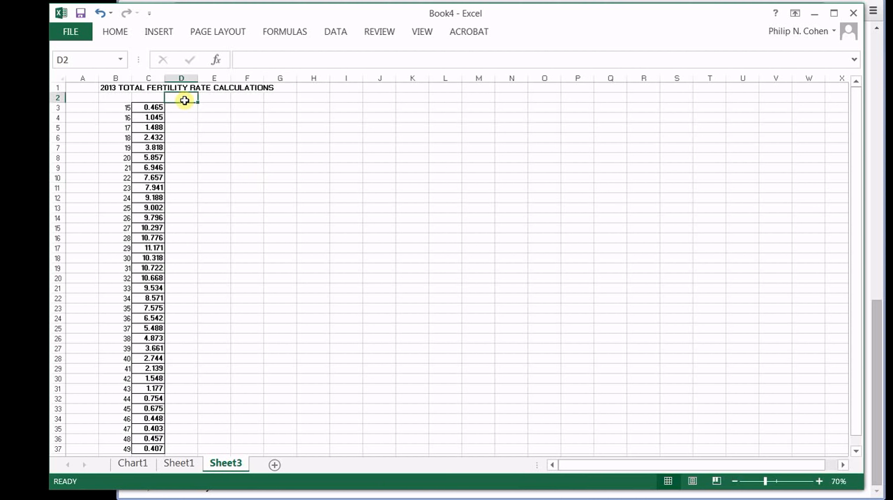
type("Age-spe")
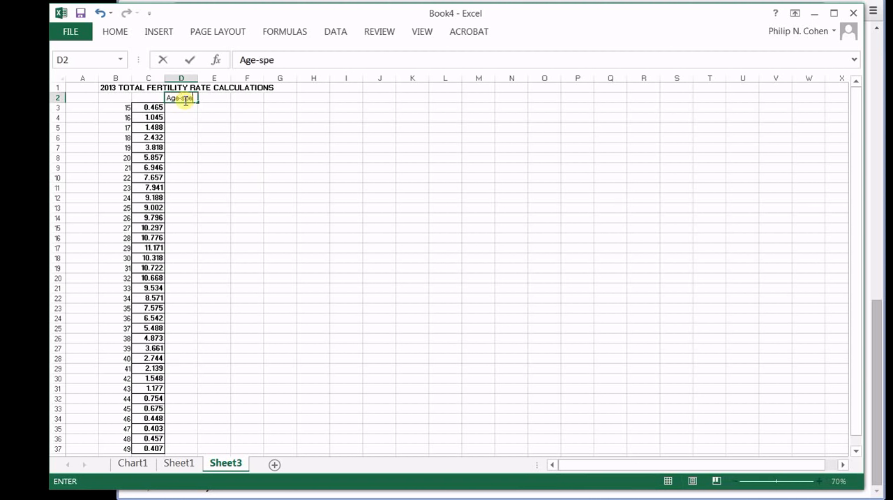
type("cific fertility")
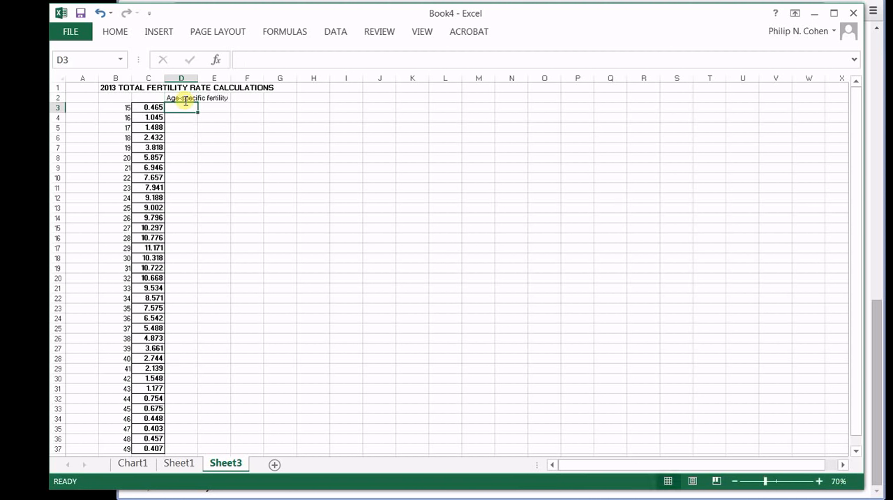
mouse_move(214, 107)
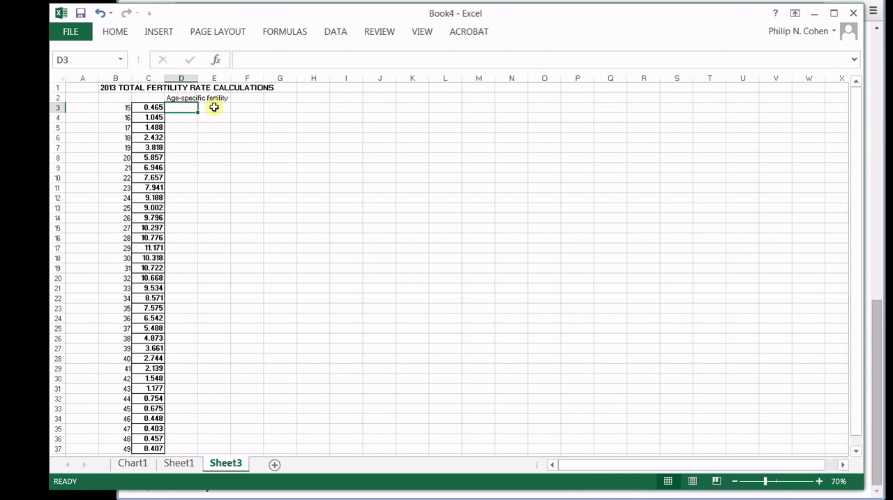
- Fill D3:D37 with =C3/100 for ages 15 through 49
type("=")
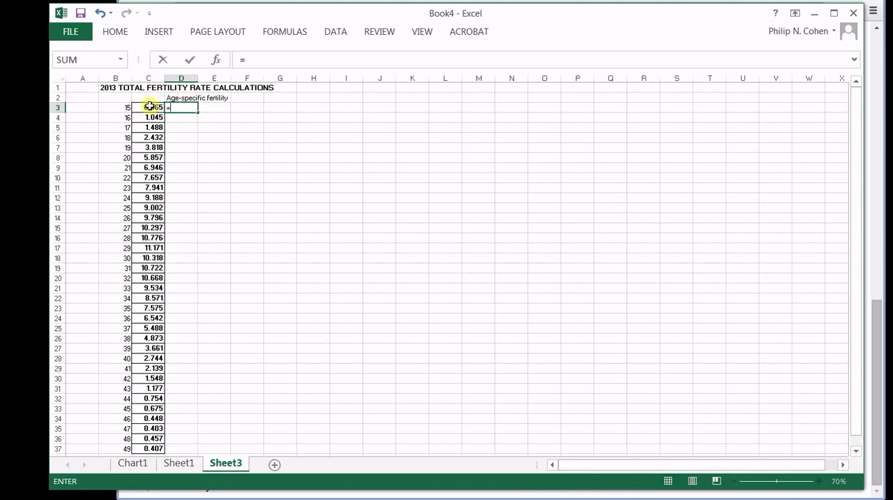
type("=C3/100")
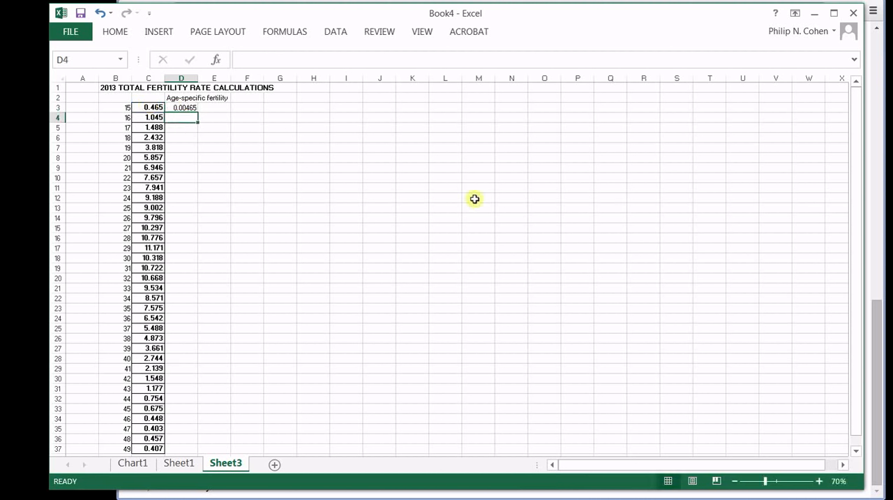
left_click(183, 108)
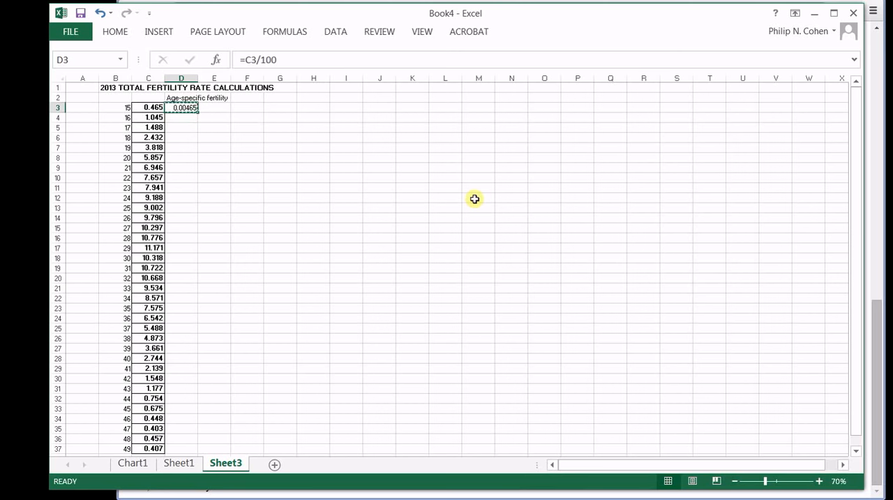
left_click_drag(180, 107, 181, 445)
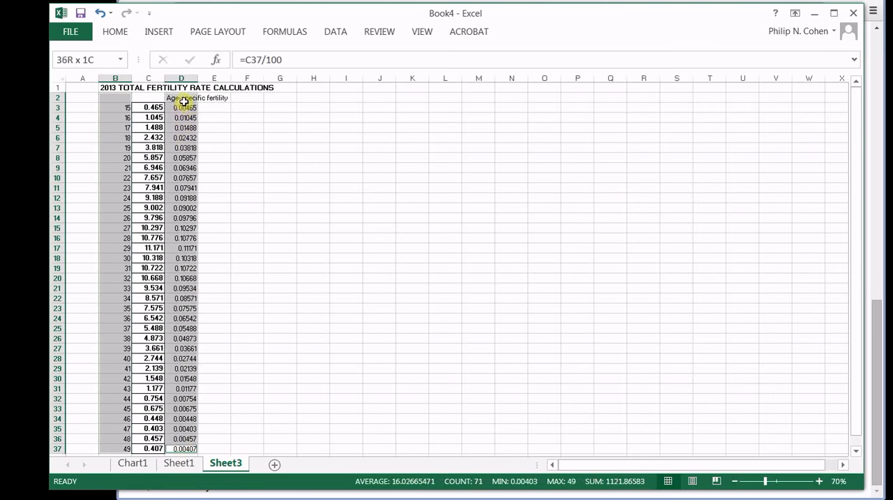
- Insert a line chart of the age-specific fertility rates for ages 15–49
left_click(158, 31)
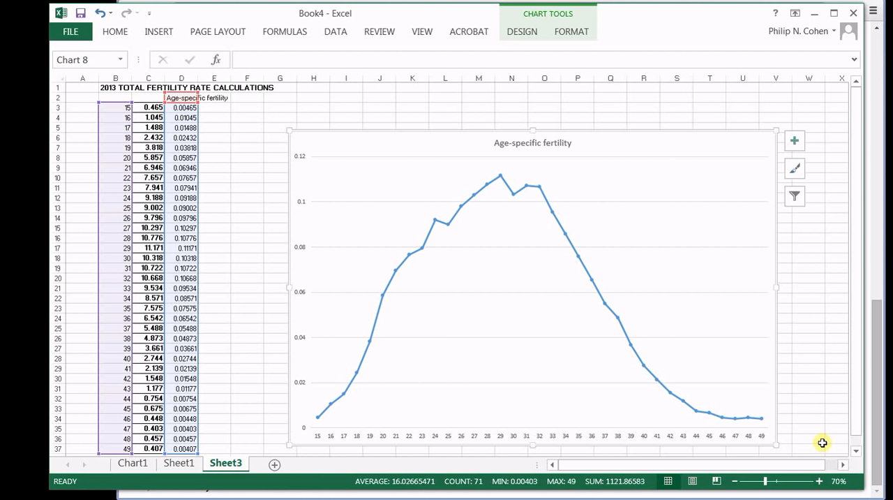
mouse_move(663, 378)
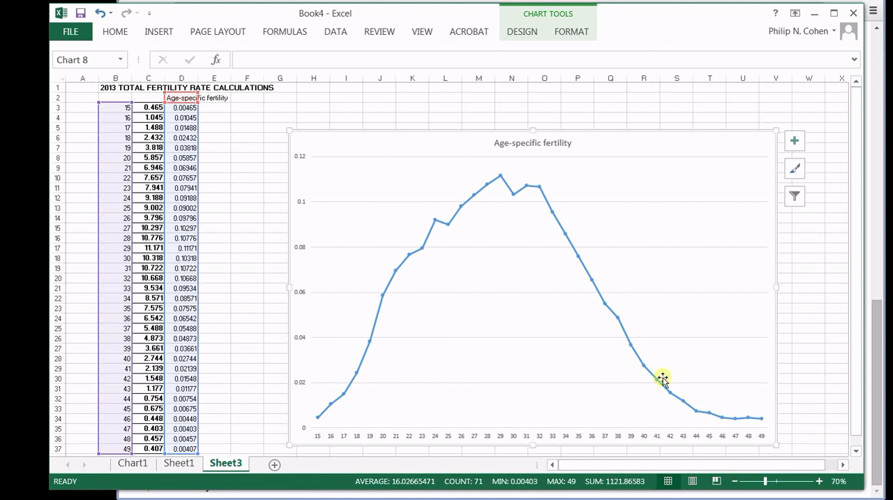
mouse_move(295, 246)
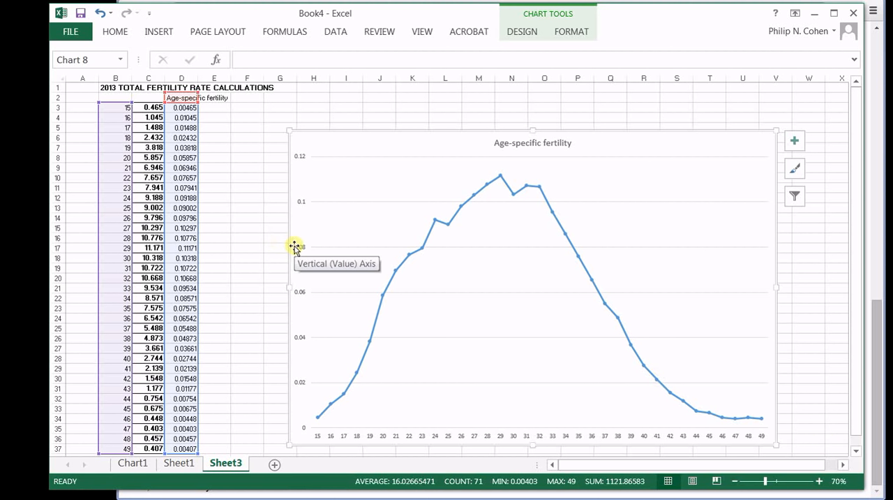
mouse_move(209, 112)
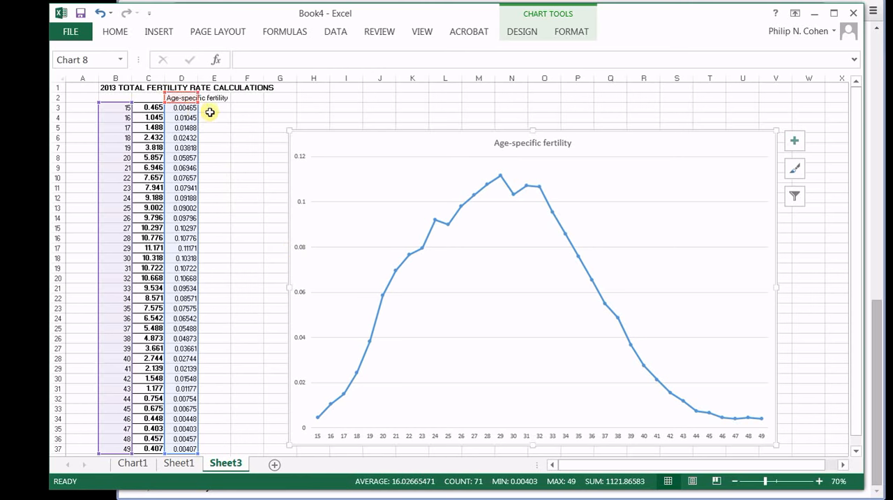
- Build cumulative fertility in column E: E3 =D3, E4 =D4+E3, filled down to E37
left_click(214, 108)
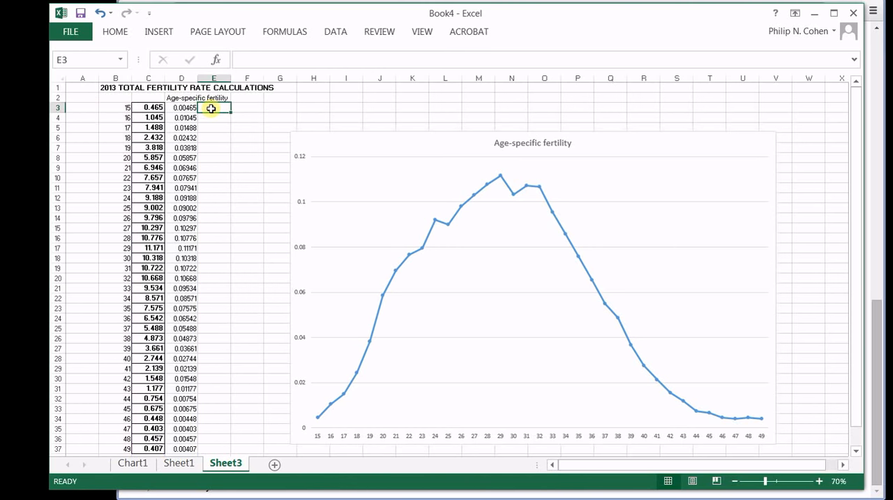
left_click(182, 108)
type("=")
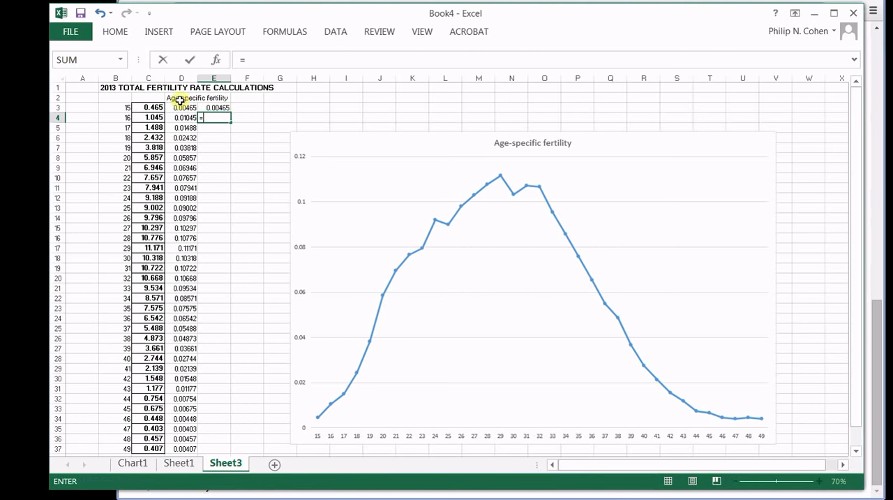
left_click(181, 117)
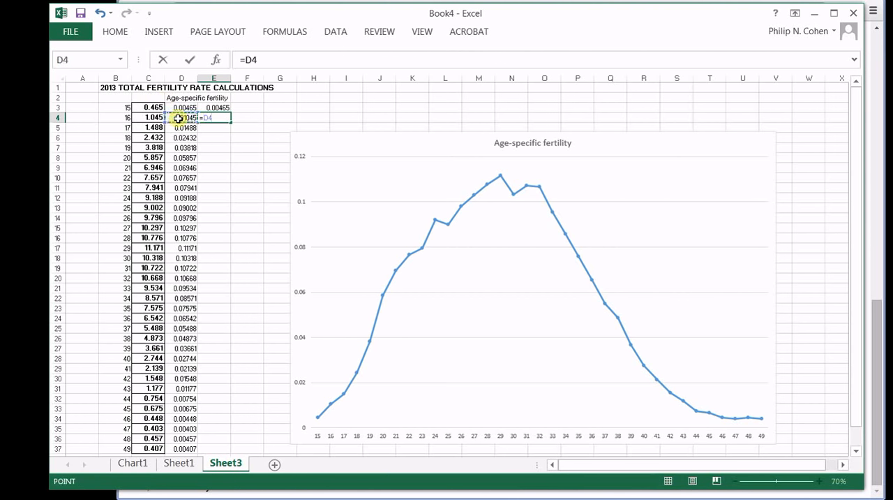
type("+")
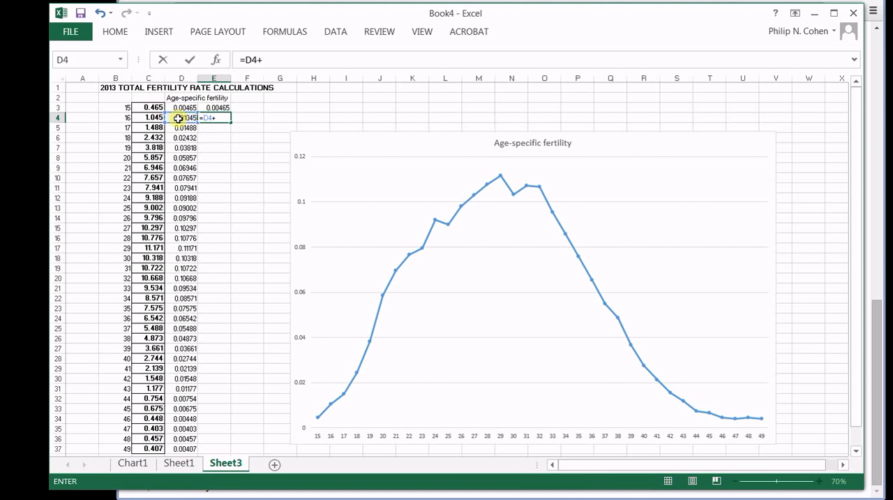
left_click(214, 108)
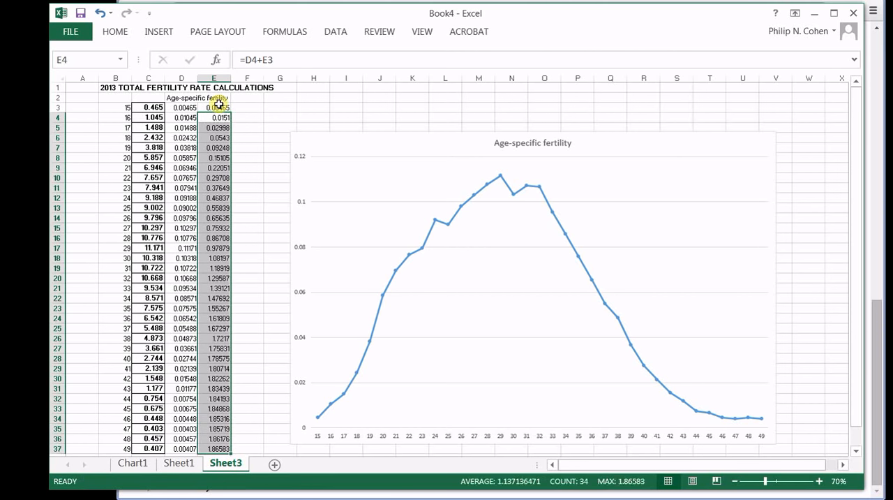
left_click(216, 107)
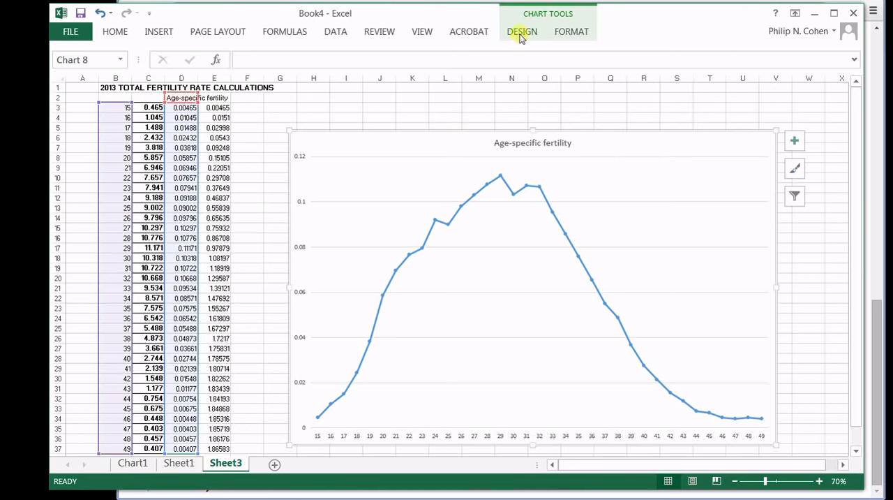
- Extend the chart's data range to $D$2:$E$37 to include cumulative fertility
left_click(522, 31)
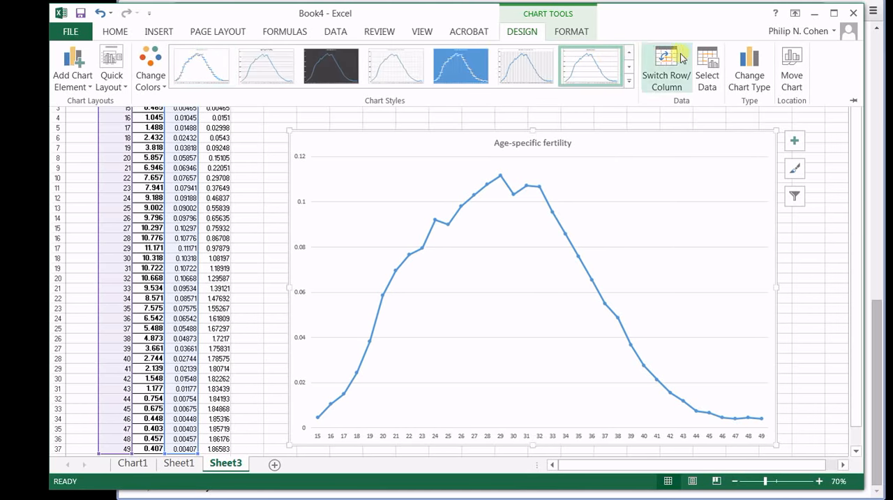
left_click(707, 66)
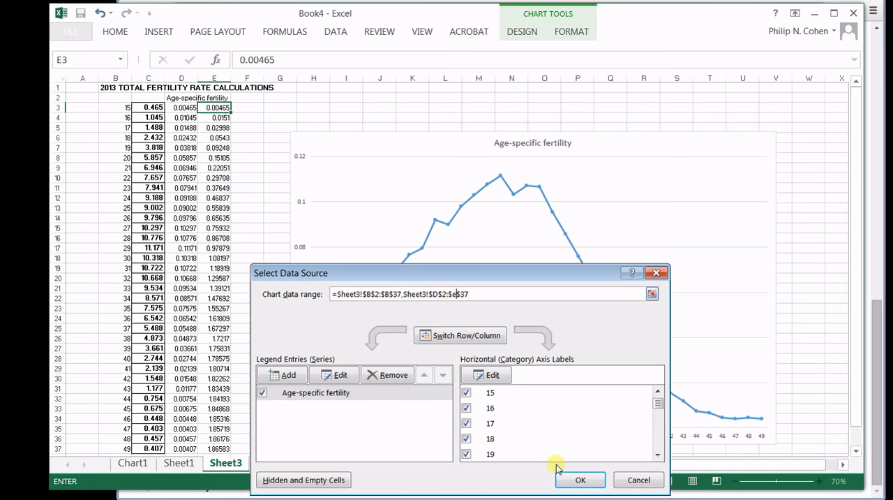
left_click(580, 480)
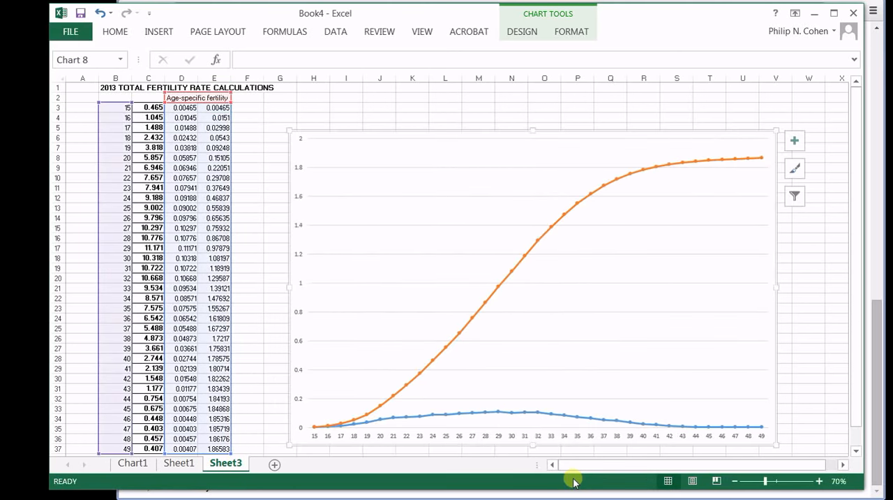
- Plot the cumulative fertility series on a secondary axis
left_click(590, 190)
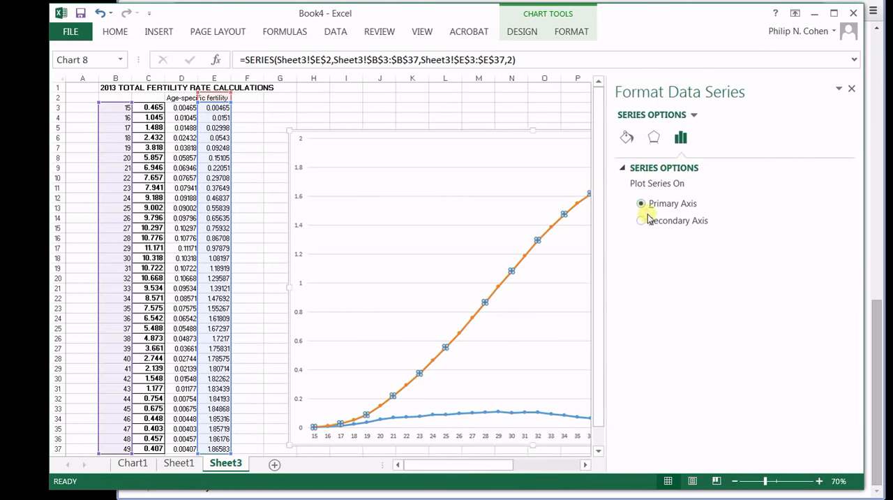
left_click(642, 219)
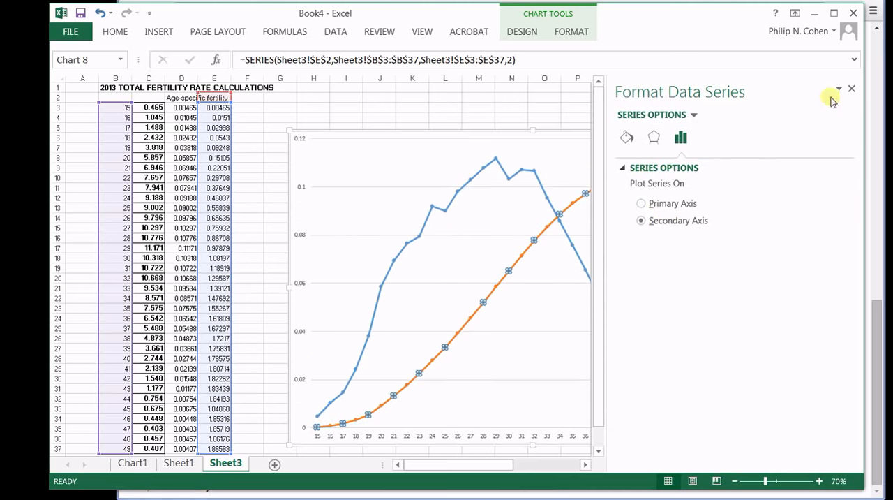
left_click(852, 89)
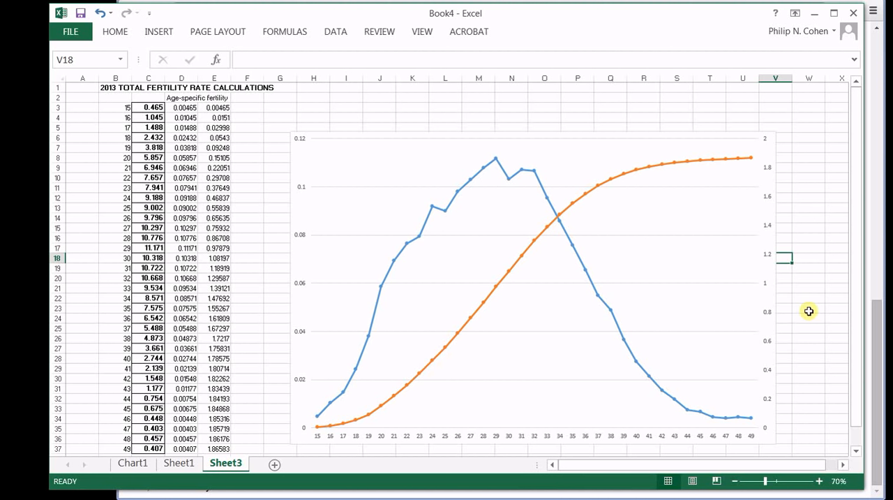
mouse_move(243, 112)
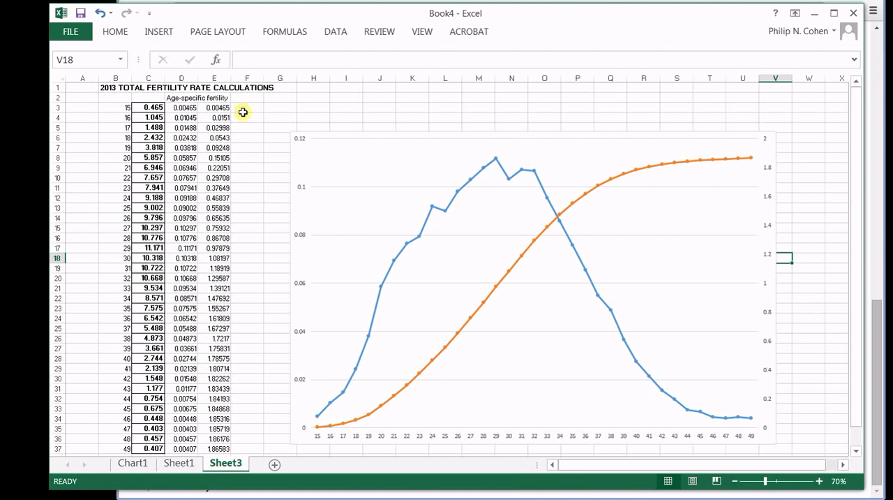
- Head column E 'Total cumulative fertility'
left_click(214, 97)
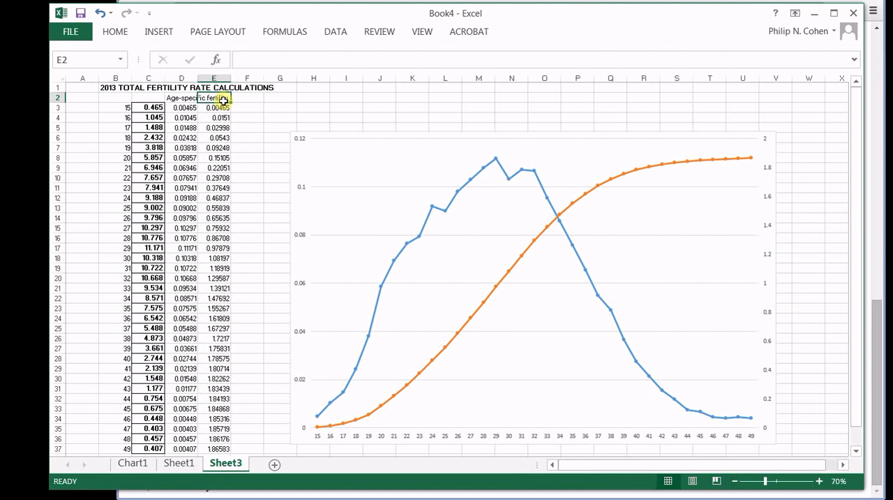
type("Total cumulative fertil")
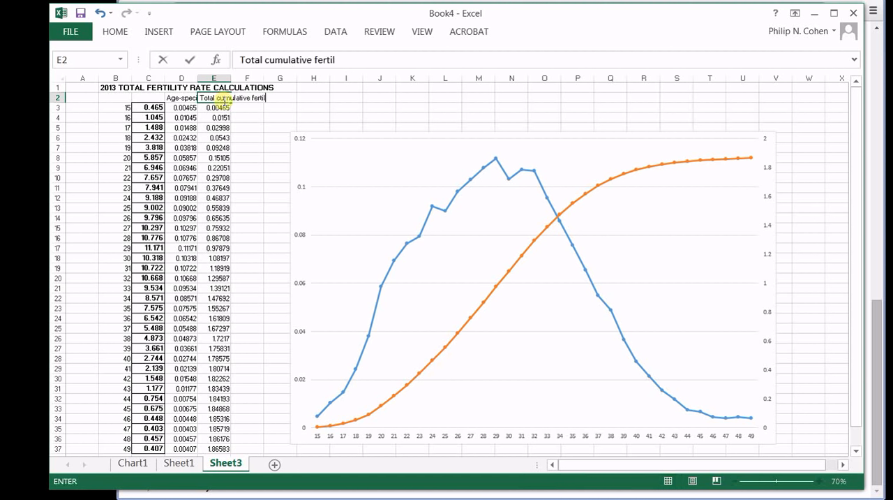
key("enter")
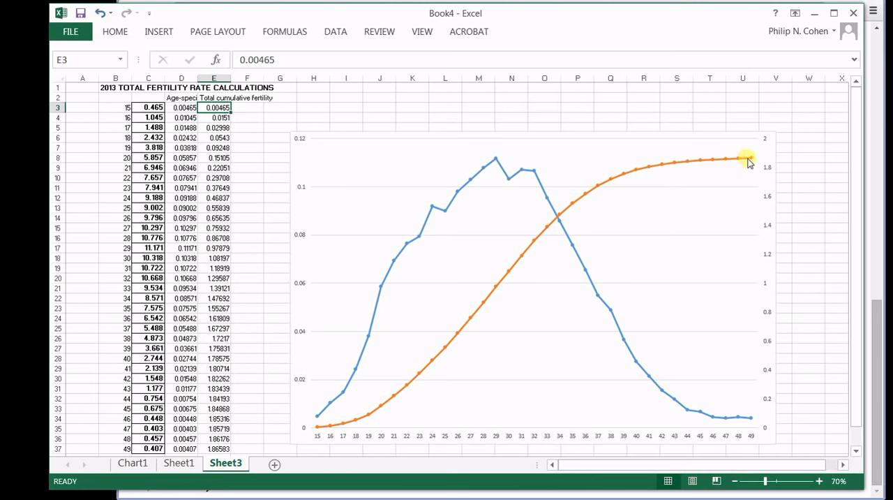
- Add a right-side data label showing 1.86583 on the cumulative line's age-49 point
left_click(747, 159)
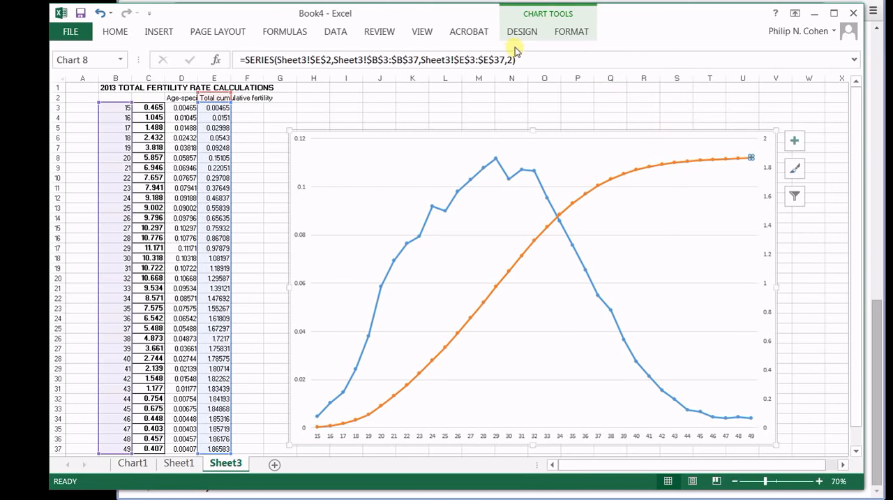
left_click(522, 32)
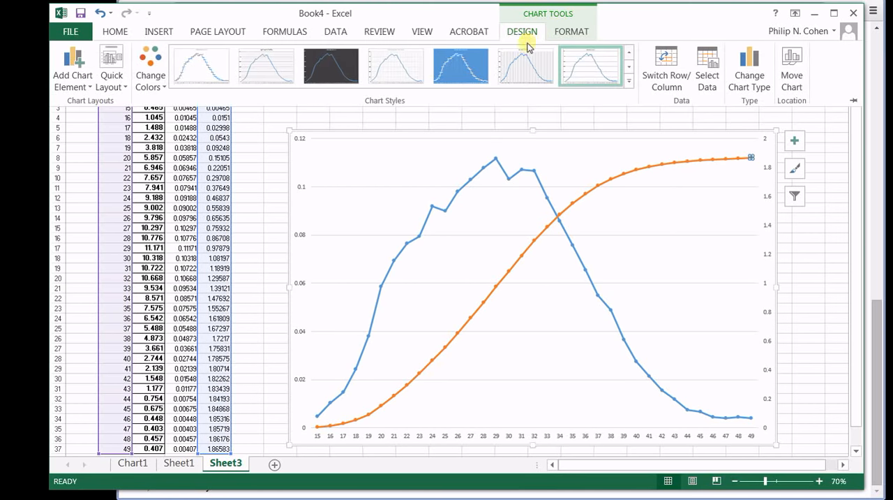
left_click(72, 66)
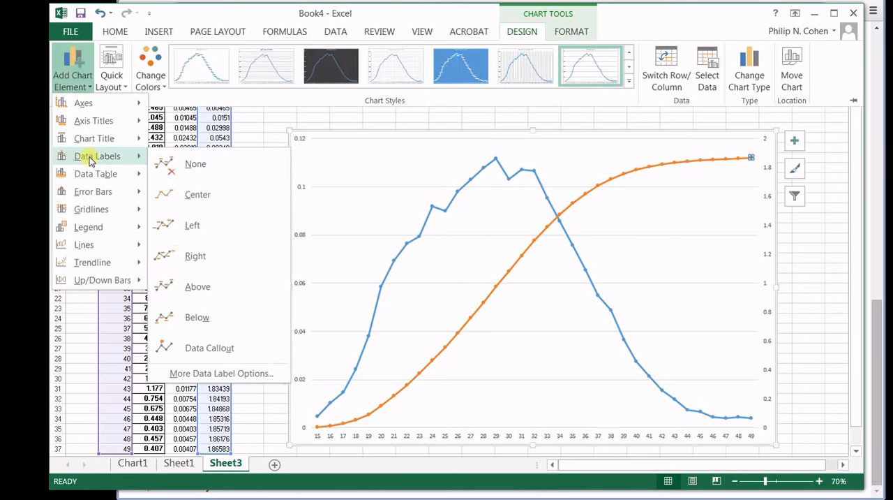
mouse_move(118, 166)
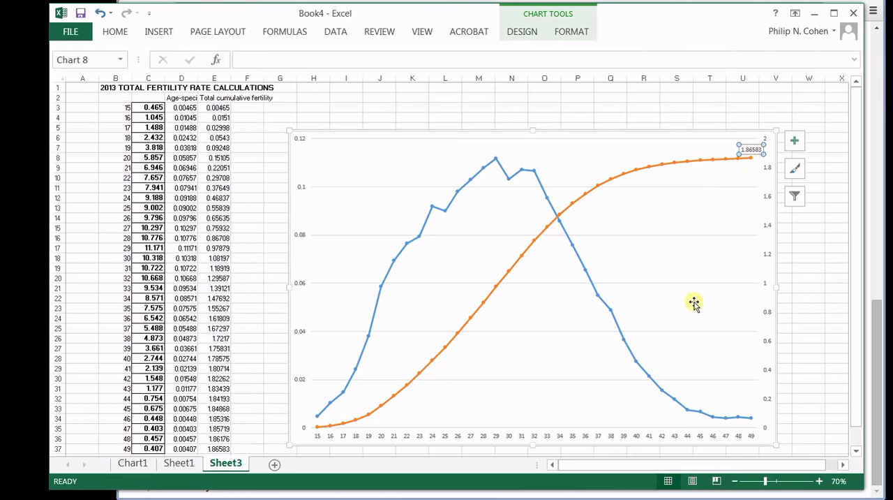
mouse_move(694, 304)
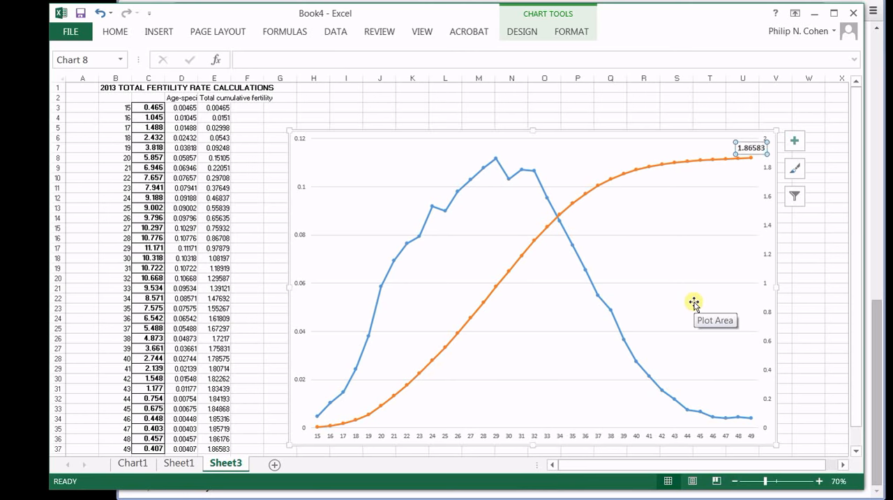
left_click(808, 238)
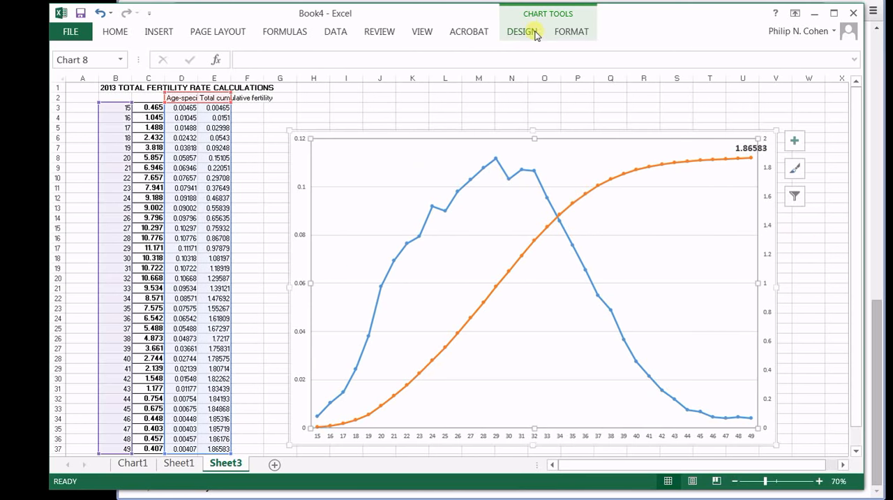
- Add a chart title above the plot reading 'U.S. Women's Fertility: Ages 15-49, 2013'
left_click(522, 31)
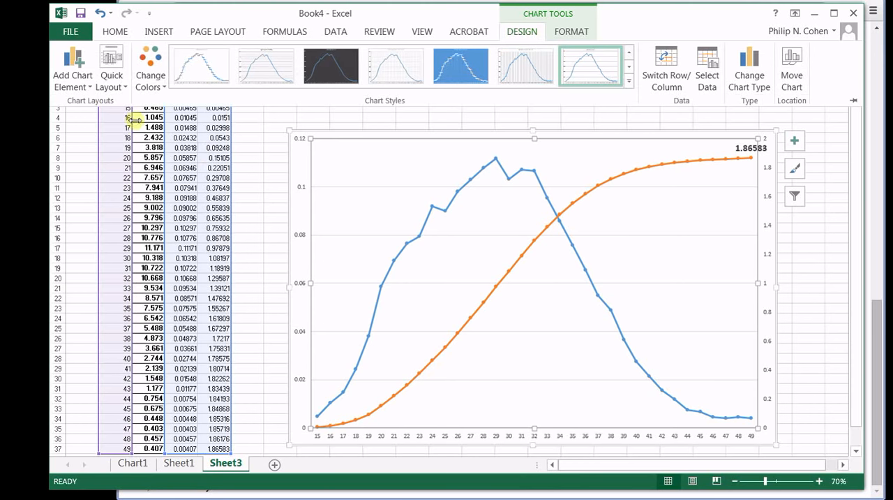
left_click(72, 67)
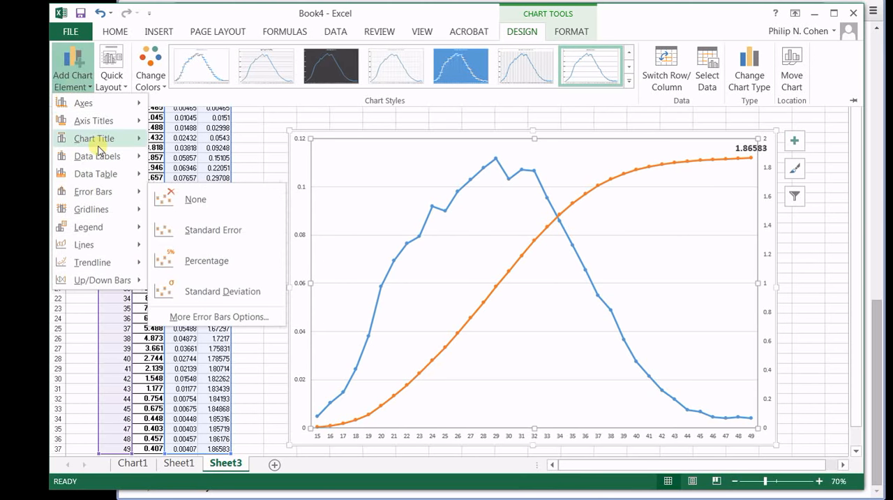
left_click(93, 137)
type("U.S. Women's Fertility:")
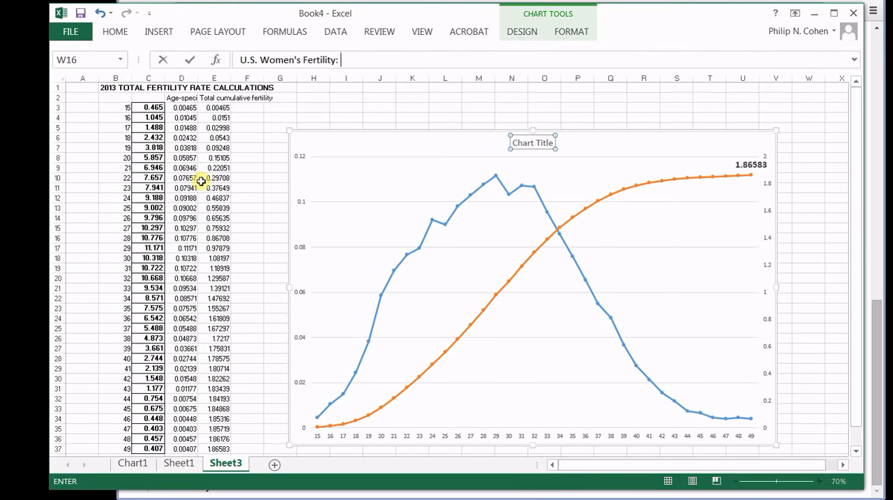
type("Ages 15-49, 2013")
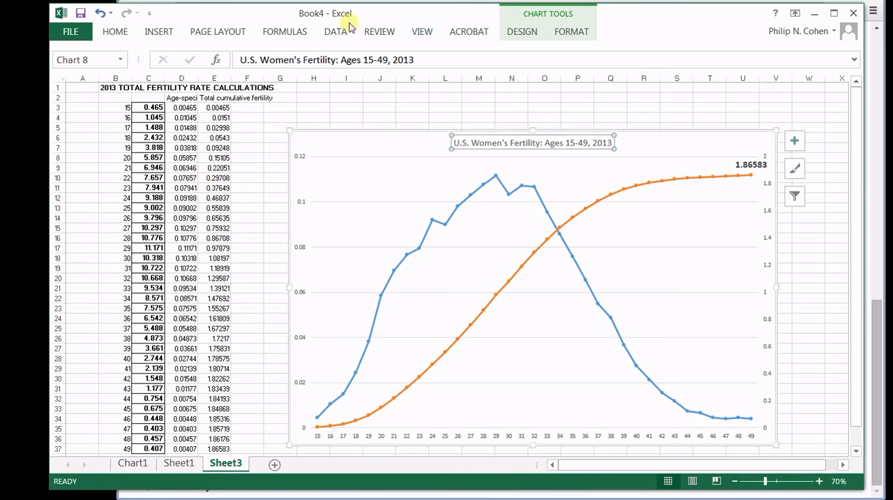
left_click(522, 32)
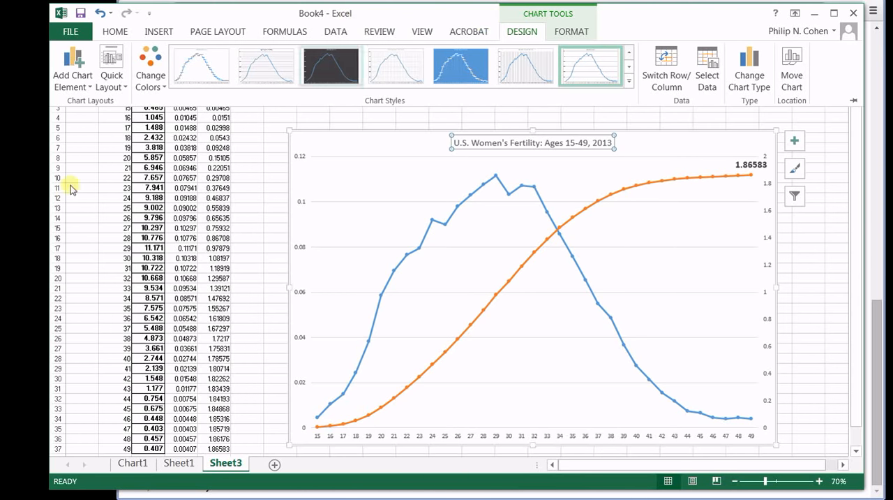
- Place a legend at the top naming both fertility series and enlarge the chart title
left_click(72, 67)
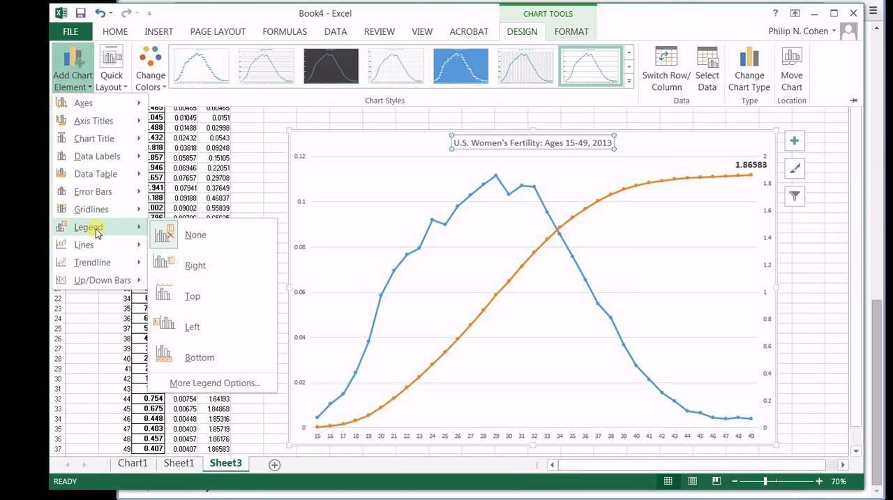
left_click(192, 295)
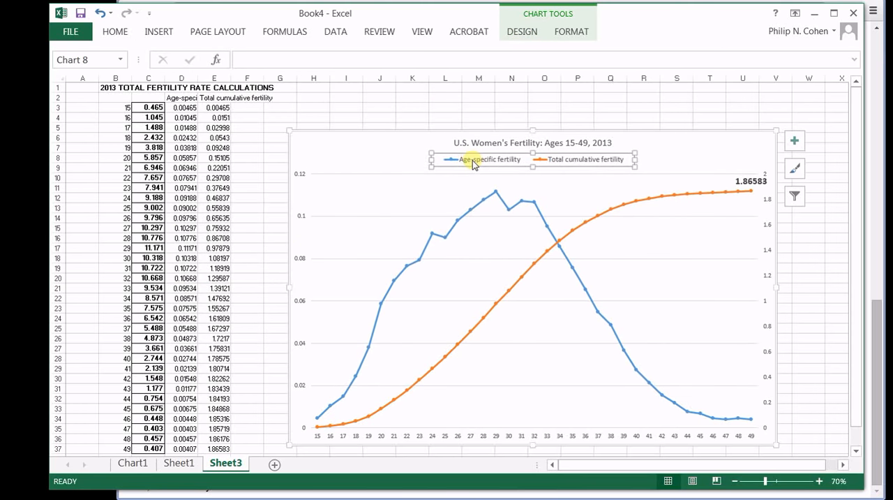
left_click(532, 142)
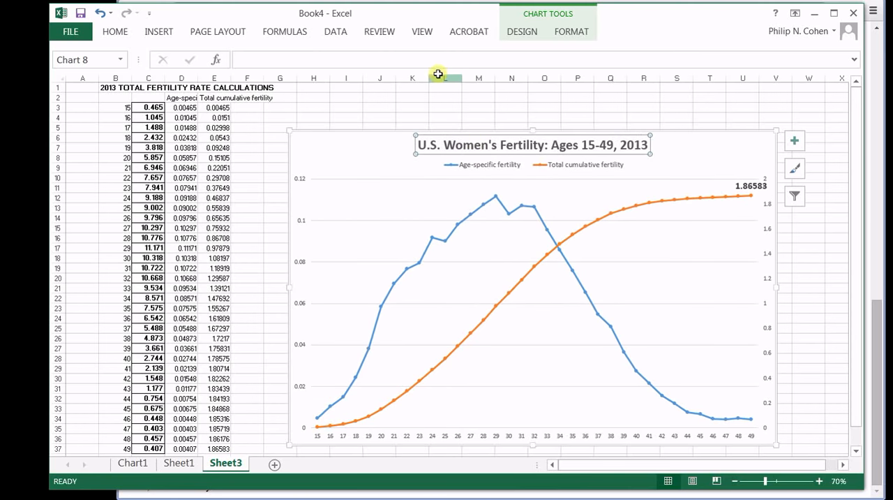
left_click(401, 101)
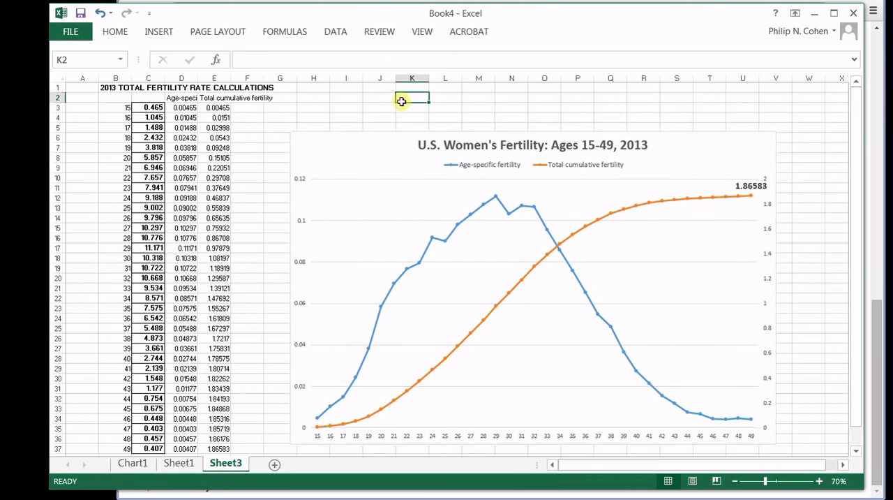